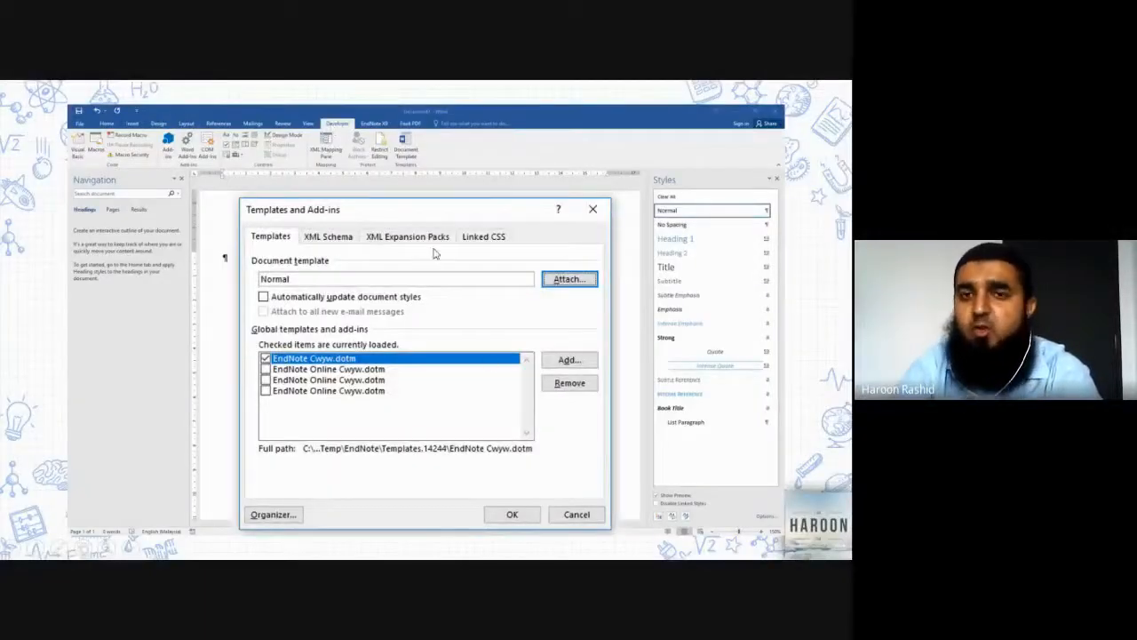
mouse_move(224, 436)
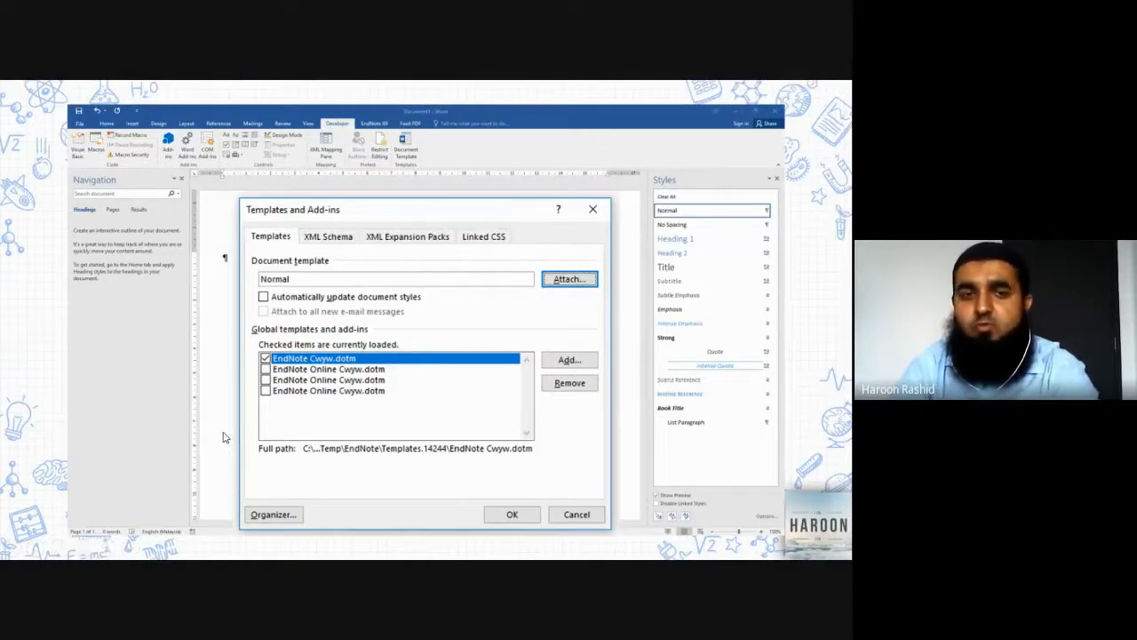
mouse_move(258, 405)
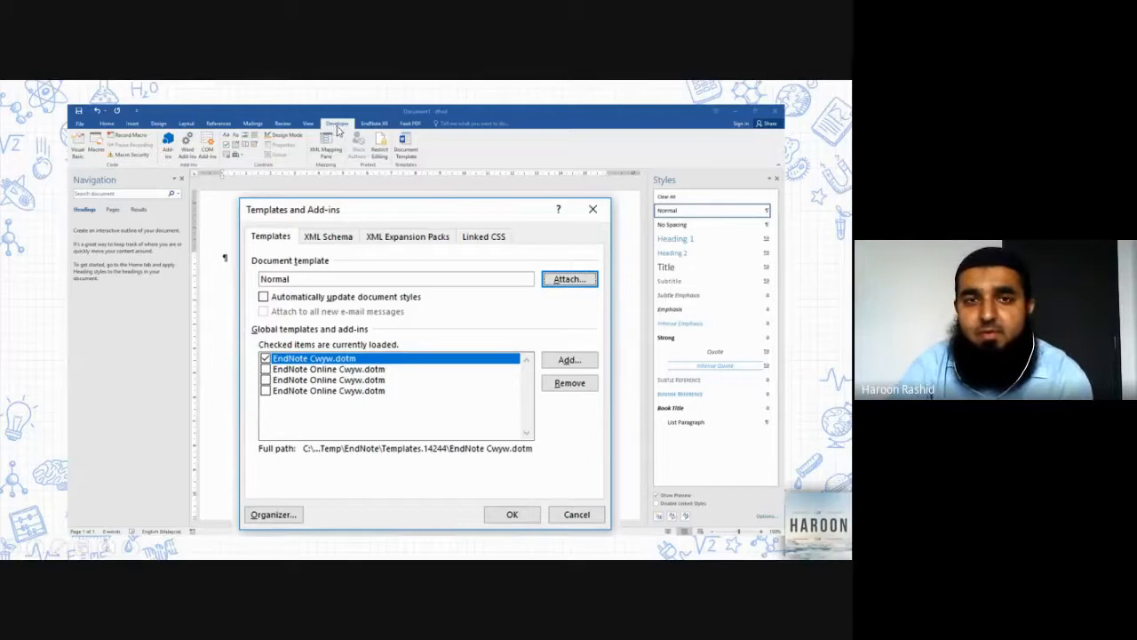
mouse_move(413, 160)
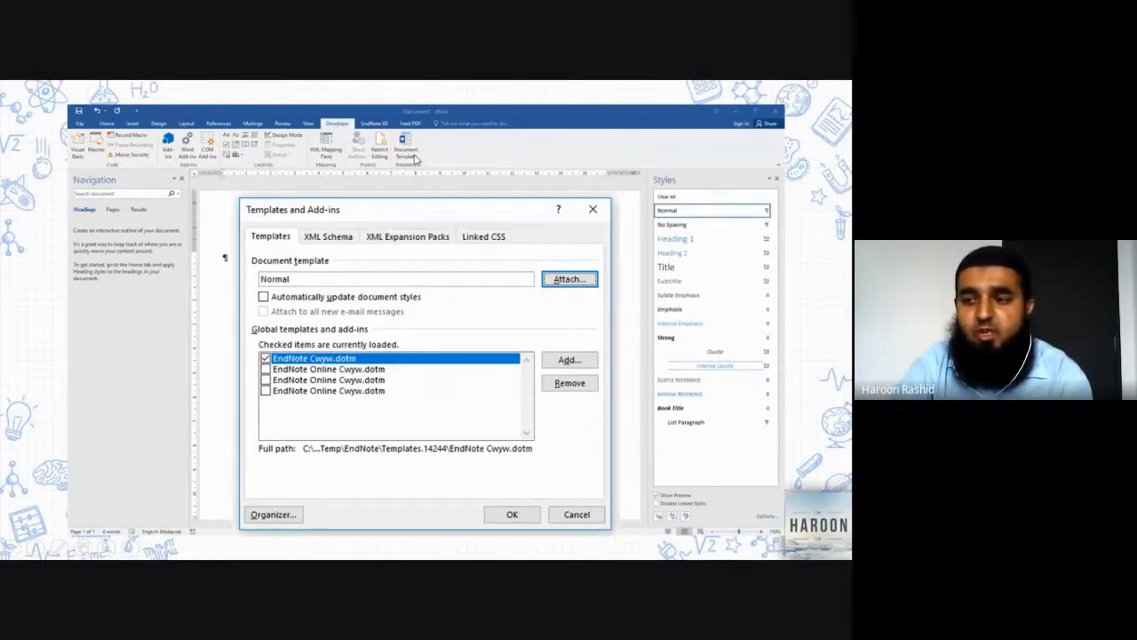
mouse_move(302, 182)
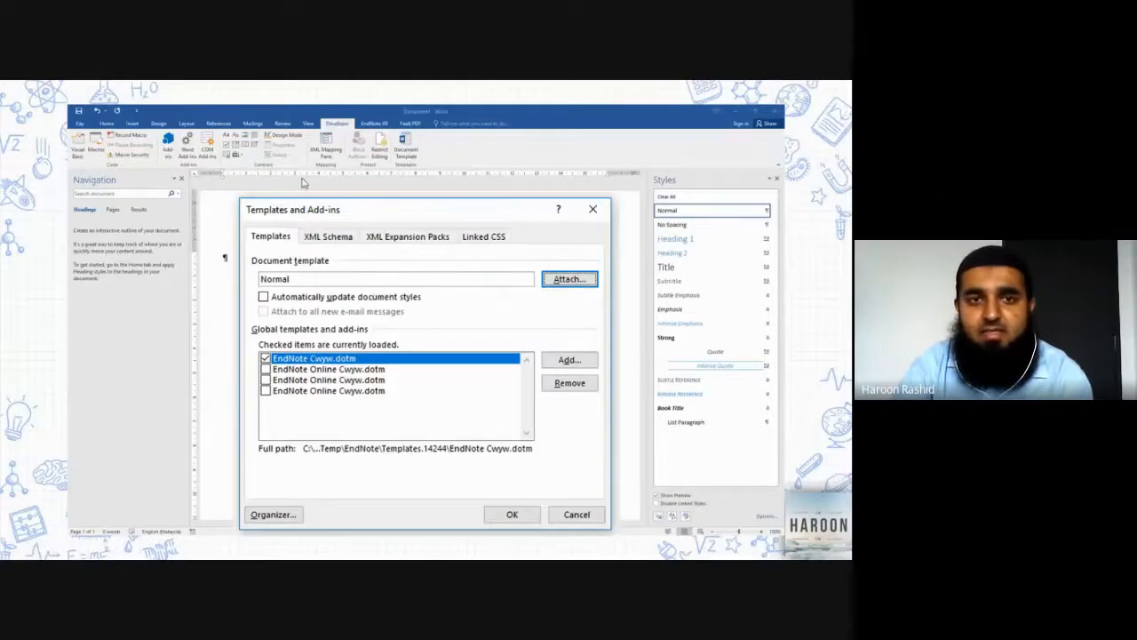
mouse_move(280, 216)
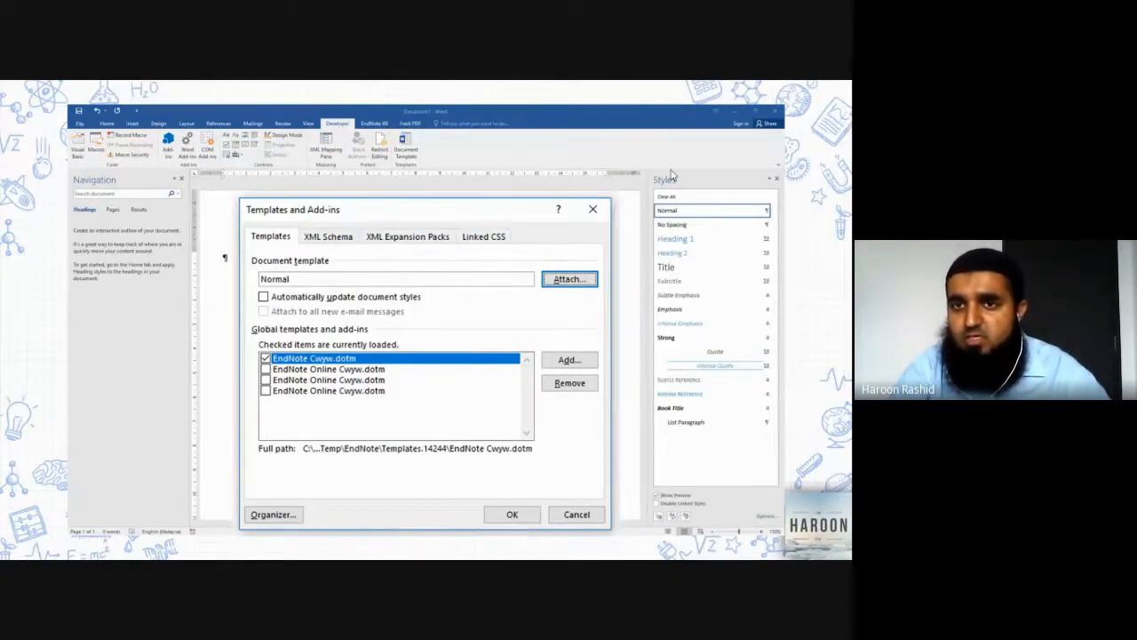
mouse_move(659, 480)
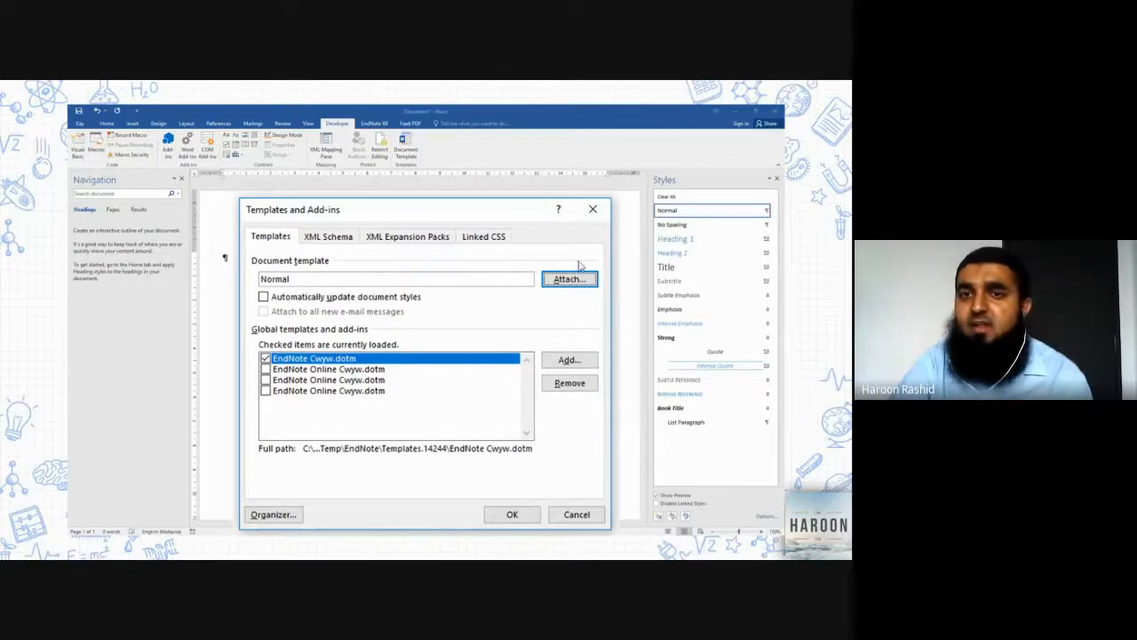
mouse_move(680, 317)
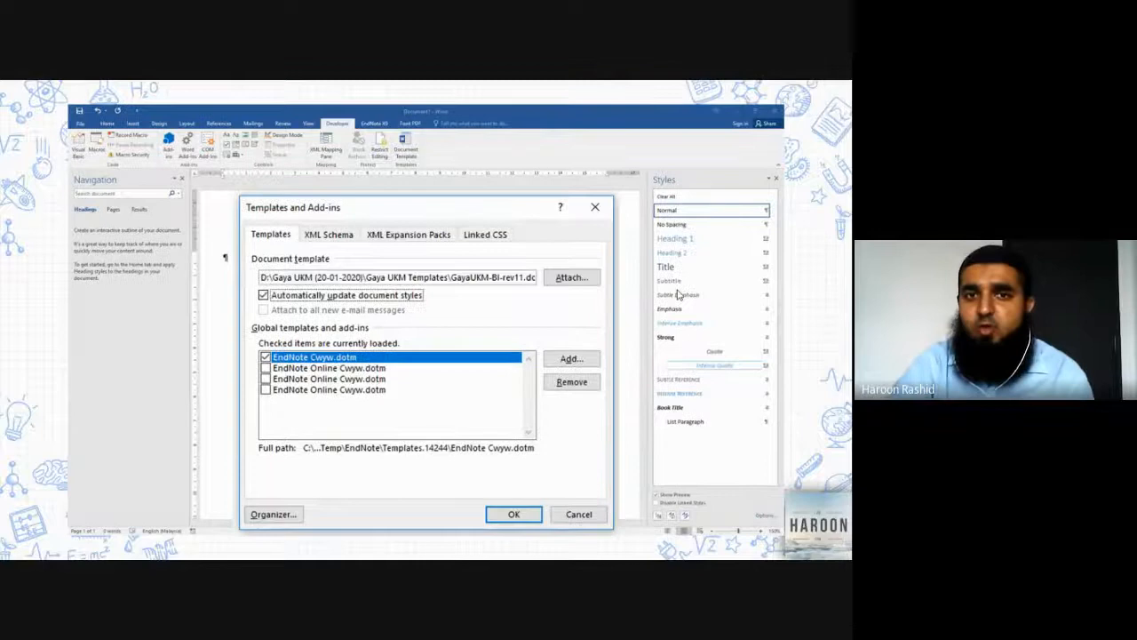
mouse_move(604, 297)
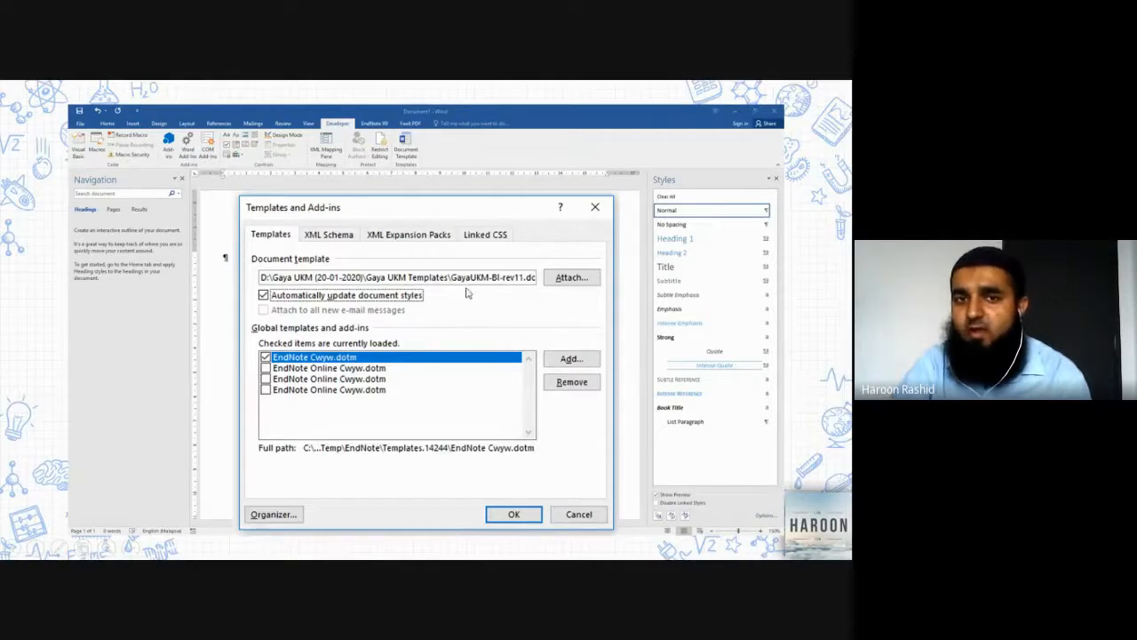
mouse_move(515, 290)
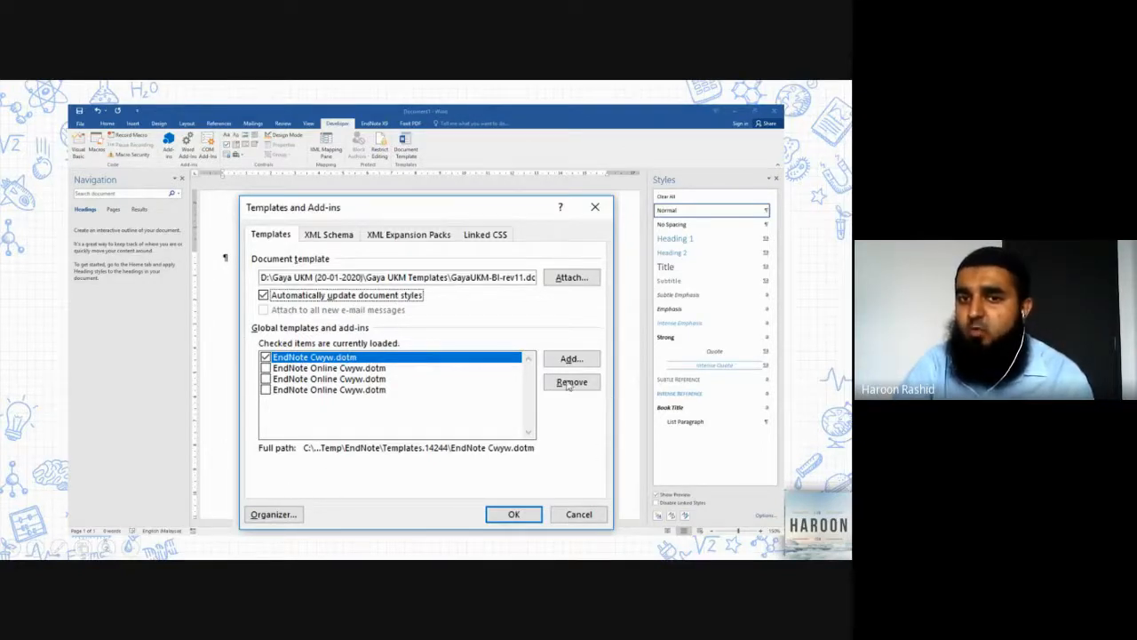
mouse_move(434, 484)
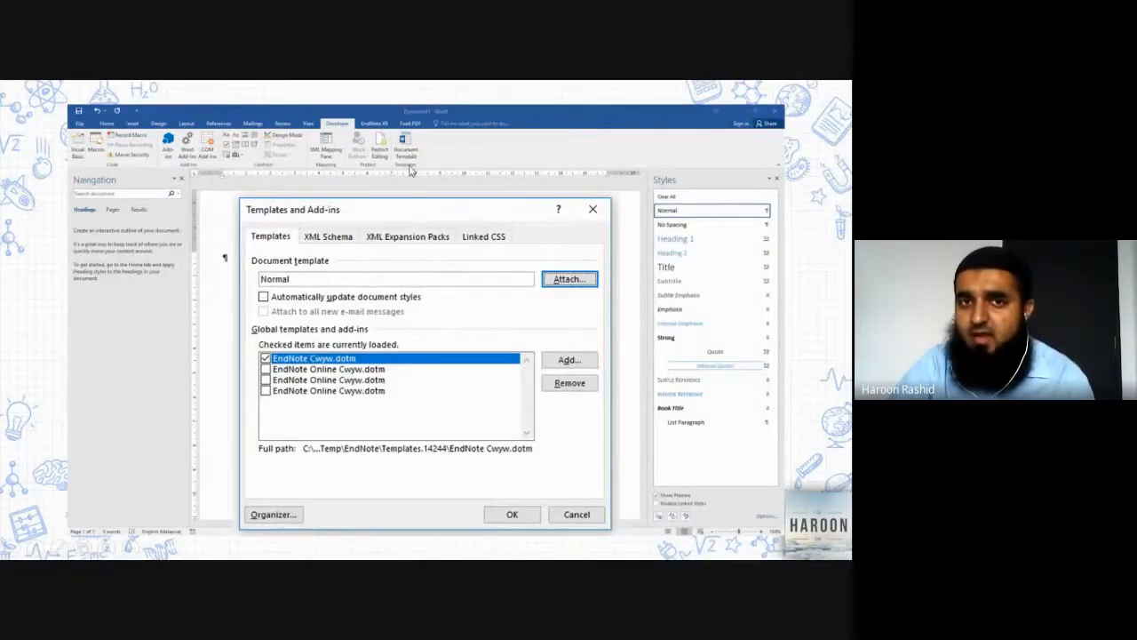
mouse_move(487, 190)
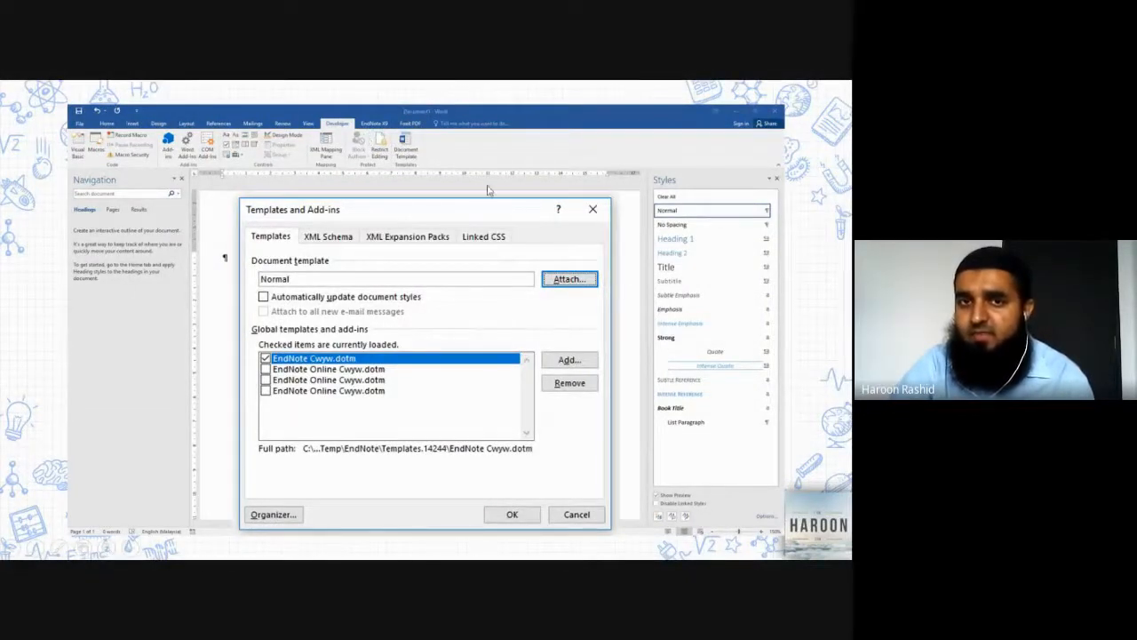
mouse_move(604, 450)
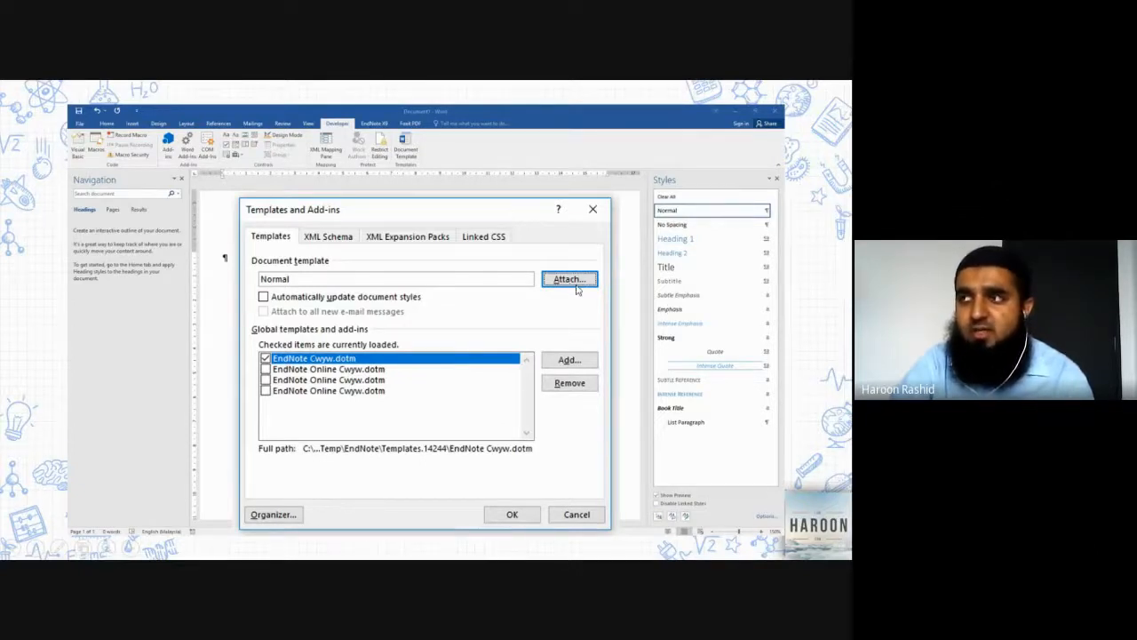
mouse_move(605, 271)
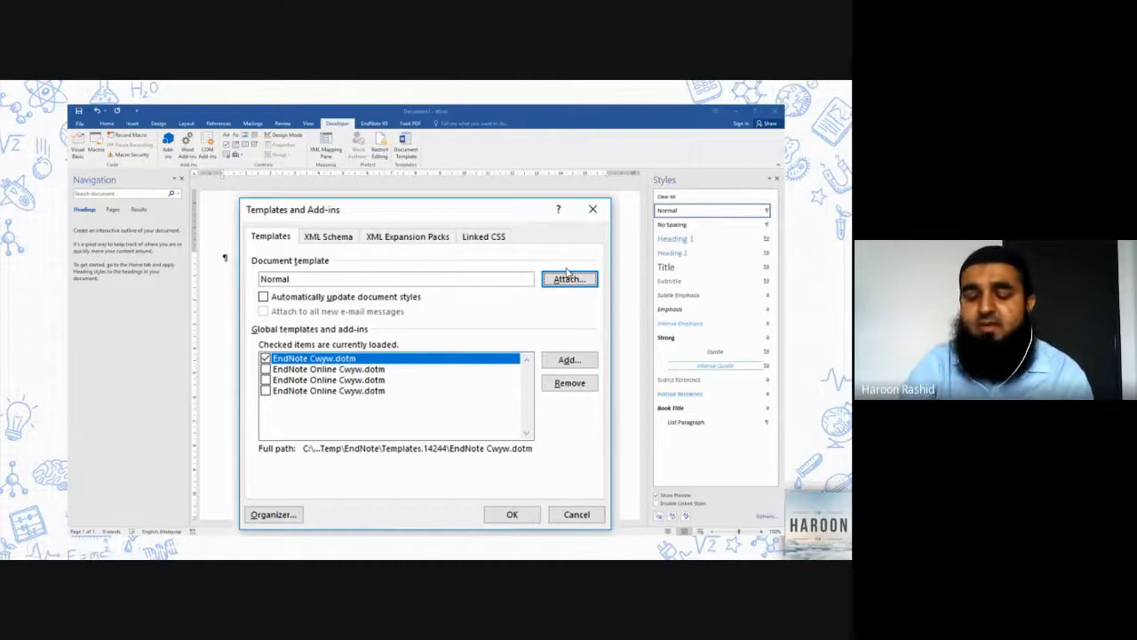
click(569, 278)
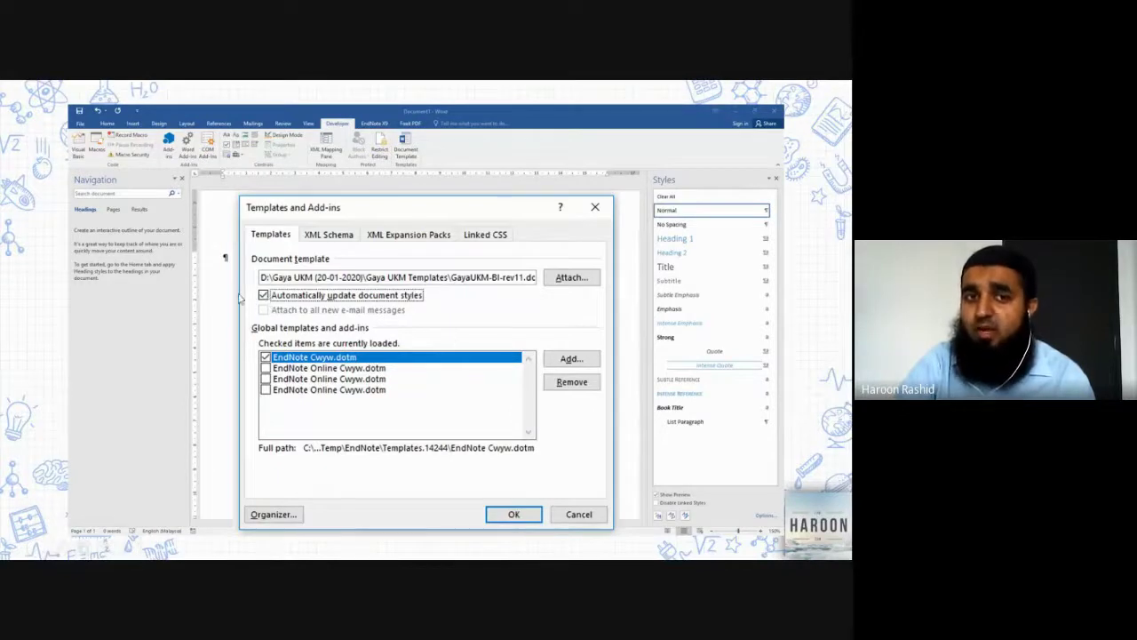
mouse_move(266, 306)
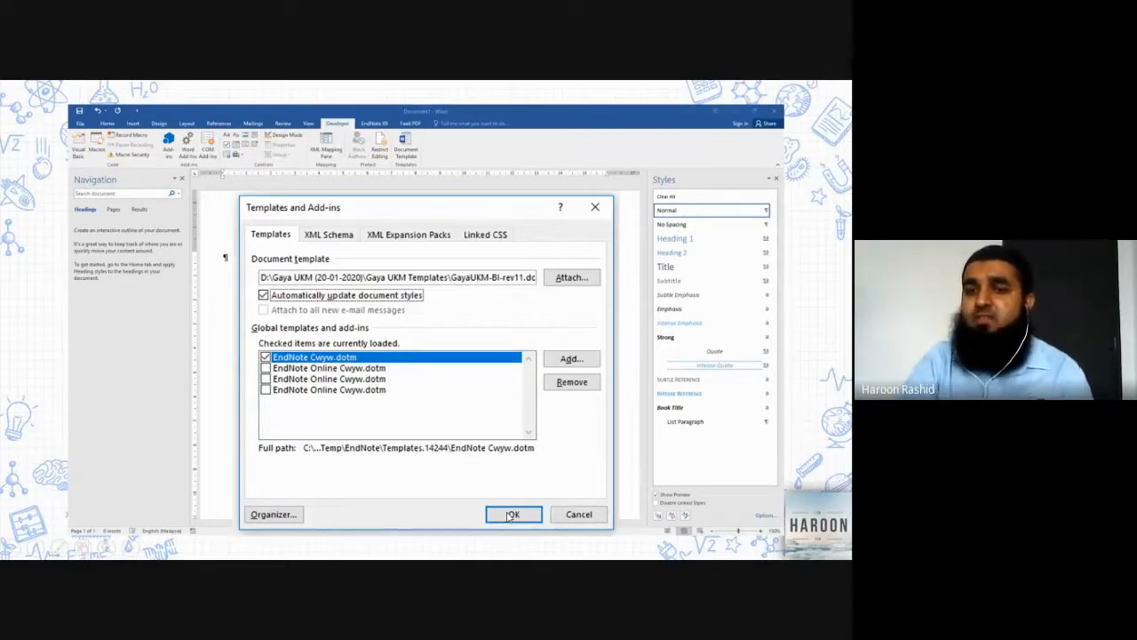
Confirm the GayaUKM template in Templates and Add-ins so hardcover, declaration and chapter styles appear
click(513, 514)
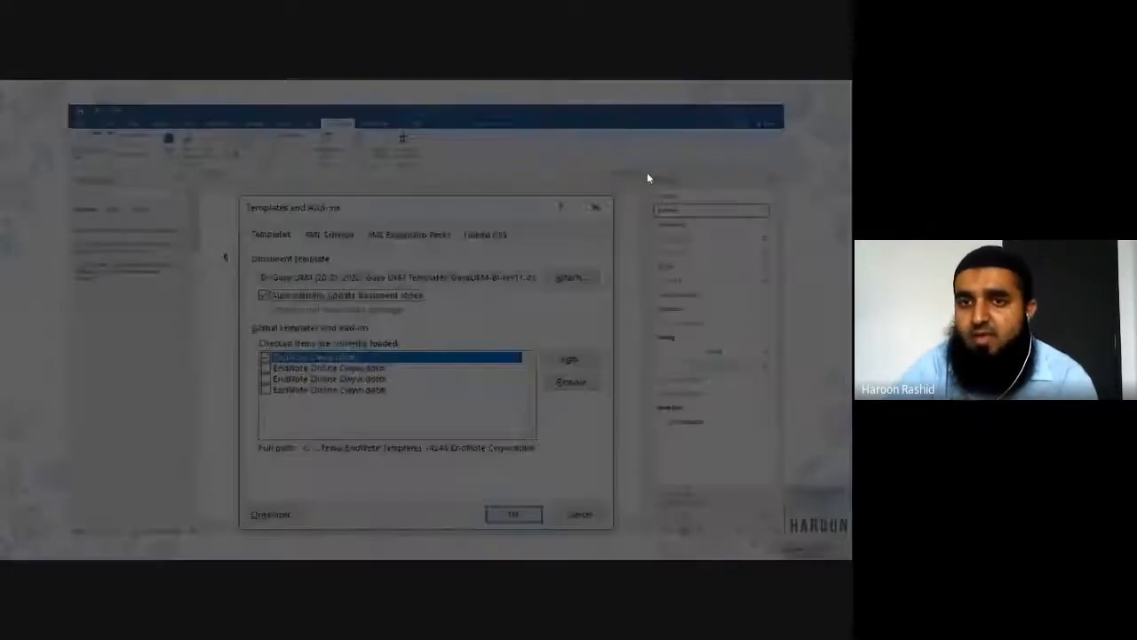
click(513, 514)
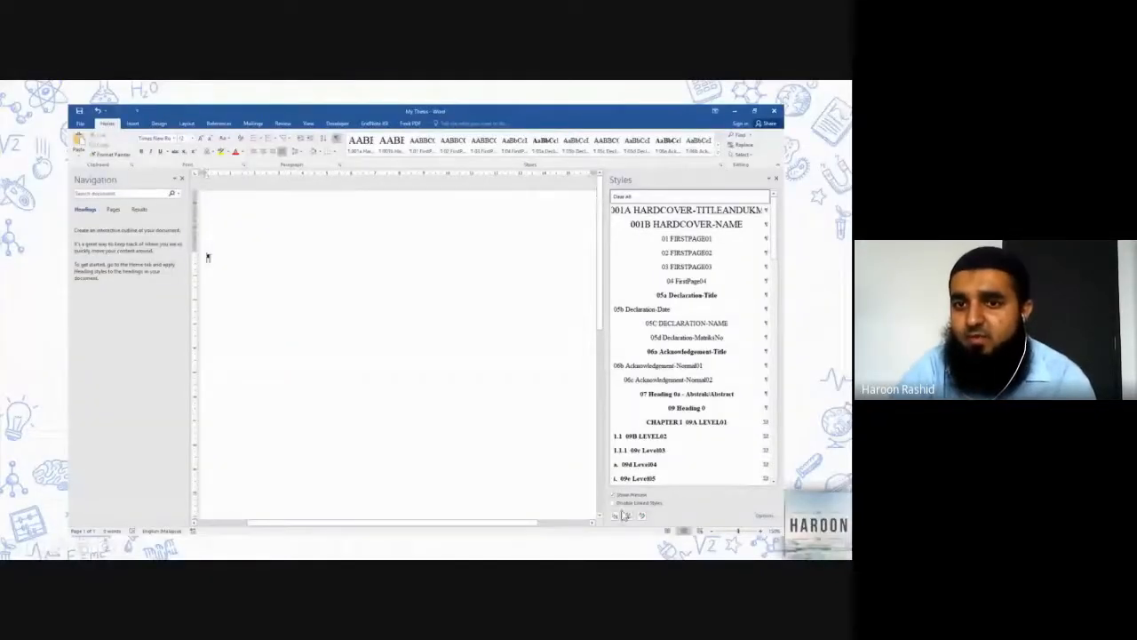